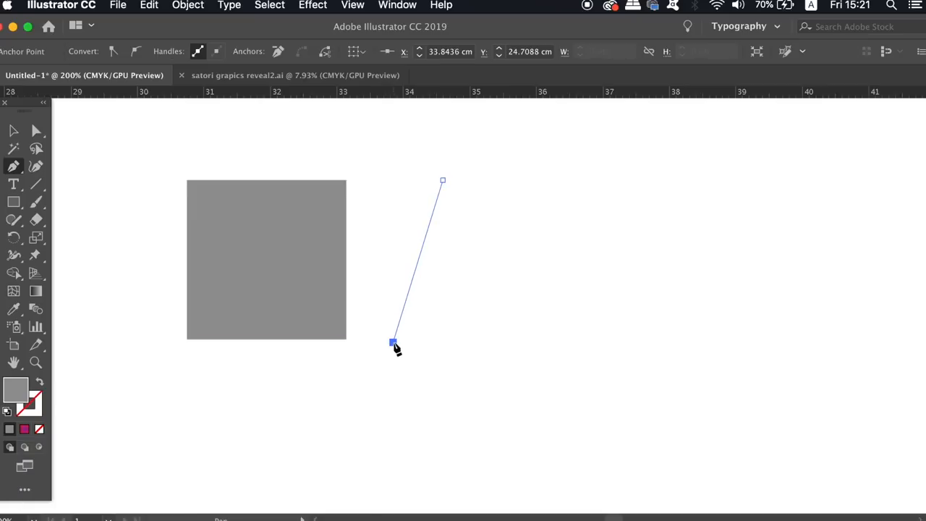
Draw a four-point grey zigzag path beside the square, checking each segment's D: length.
drag(392, 342, 342, 397)
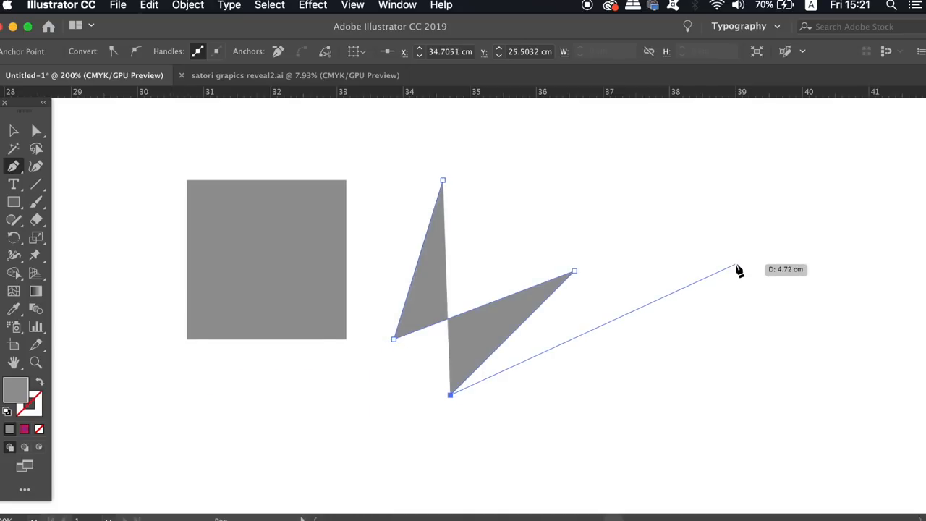
mouse_move(729, 288)
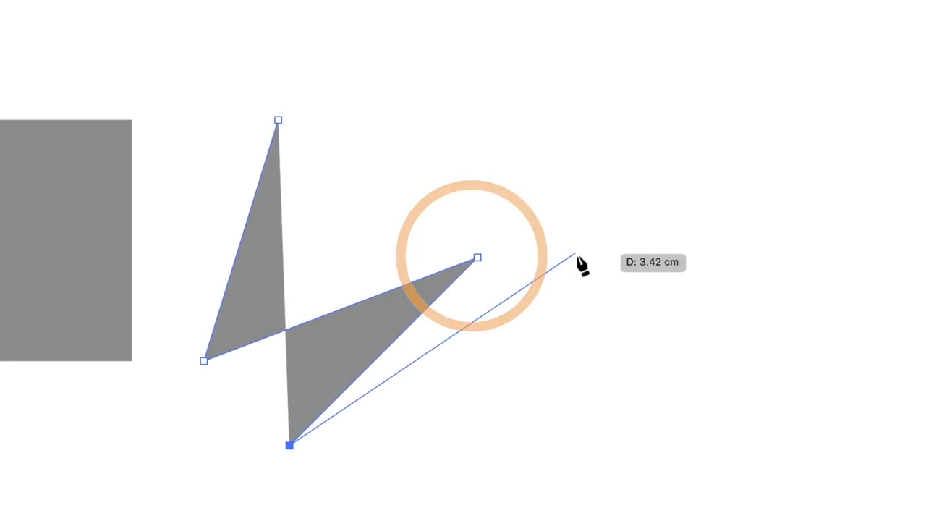
drag(582, 266, 592, 367)
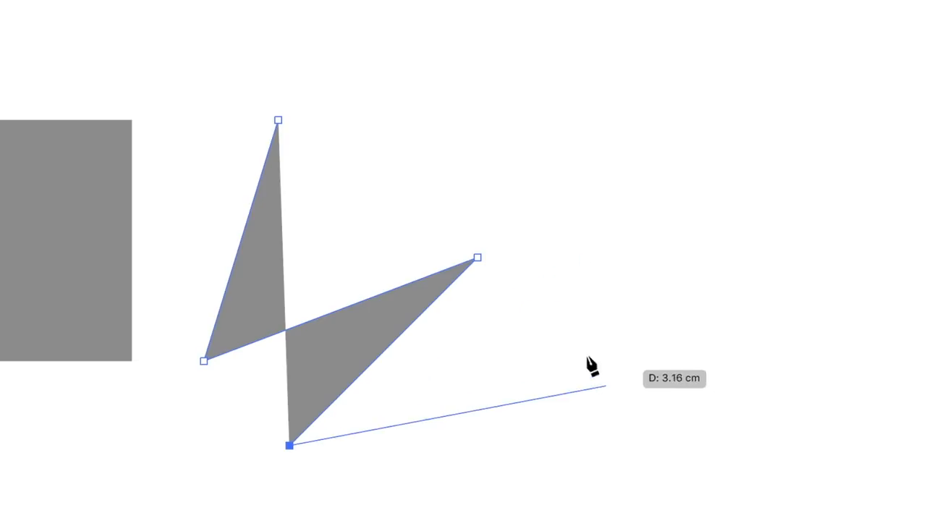
mouse_move(510, 297)
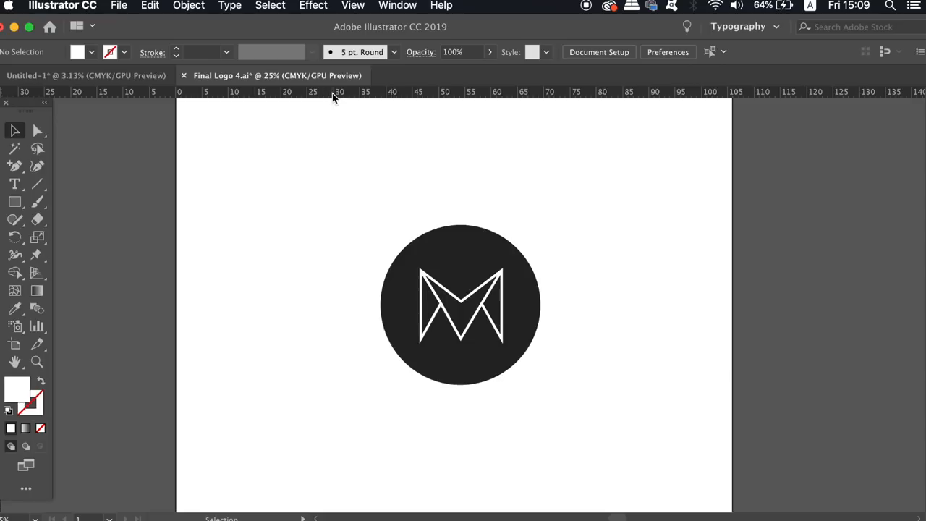
Enable Display Print Size at 100% Zoom in the General preferences.
right_click(332, 94)
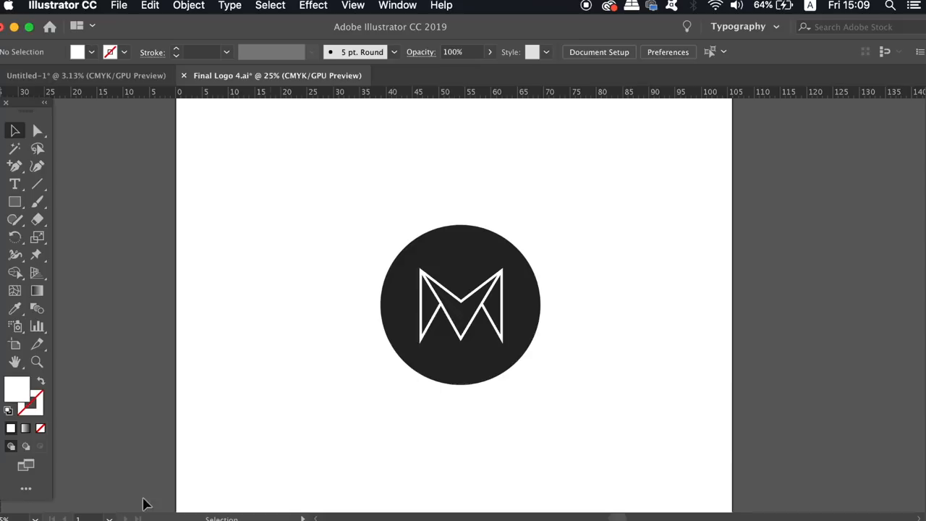
mouse_move(13, 510)
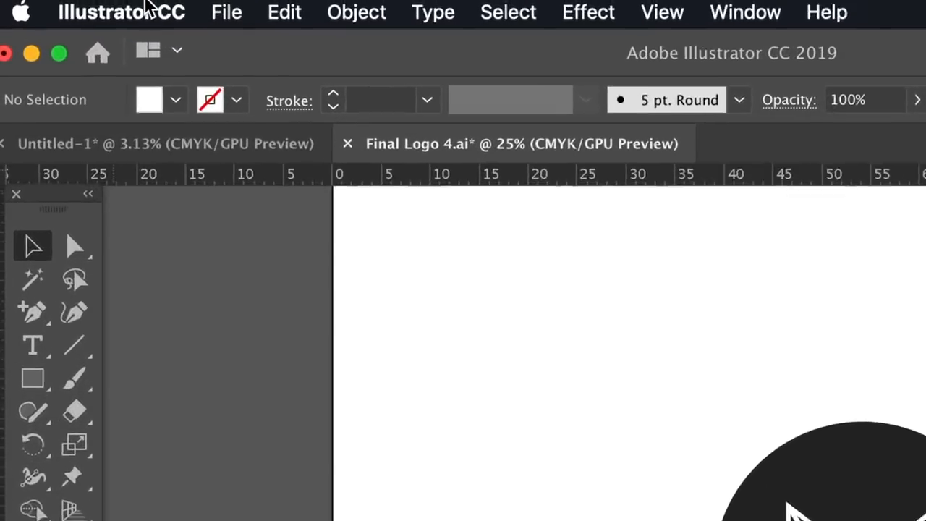
click(101, 12)
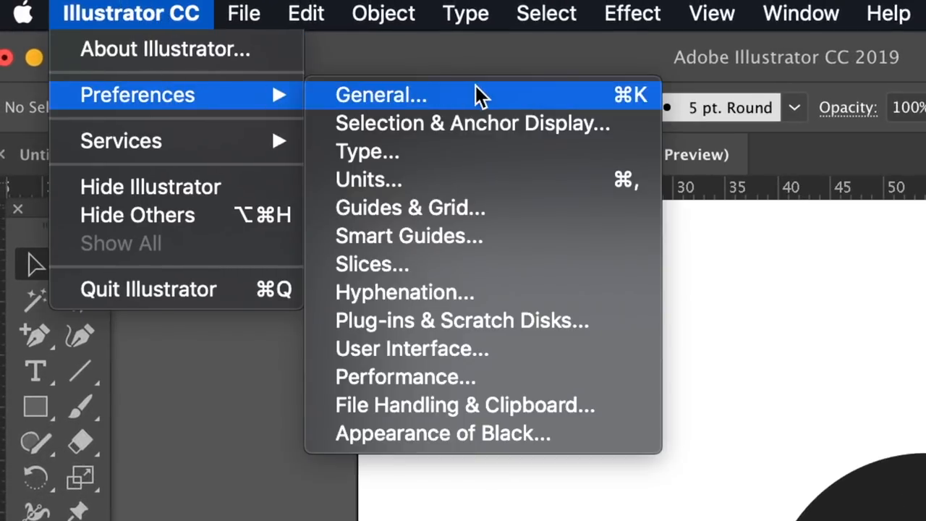
click(381, 94)
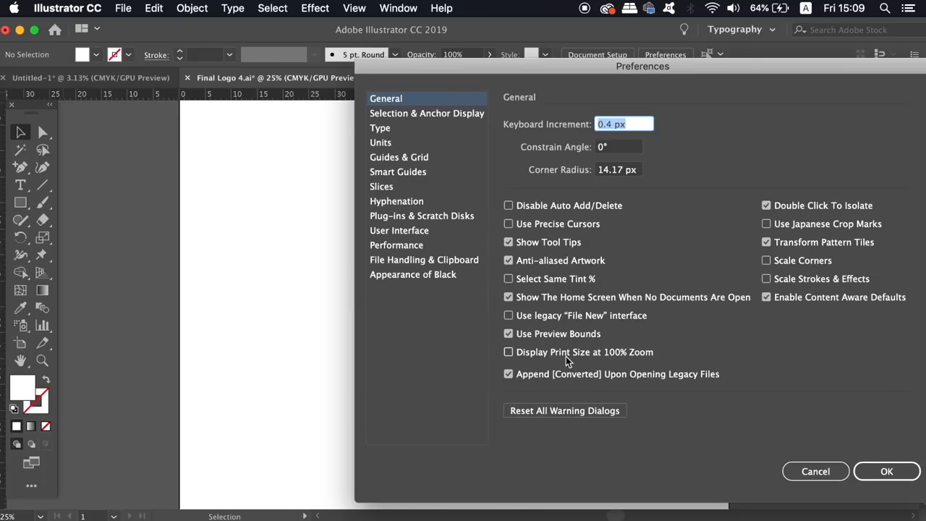
click(508, 352)
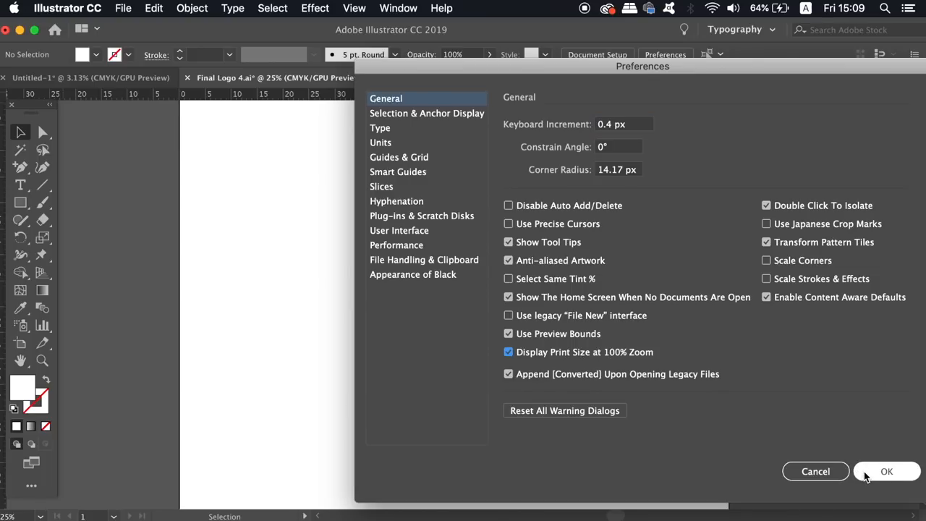
click(891, 470)
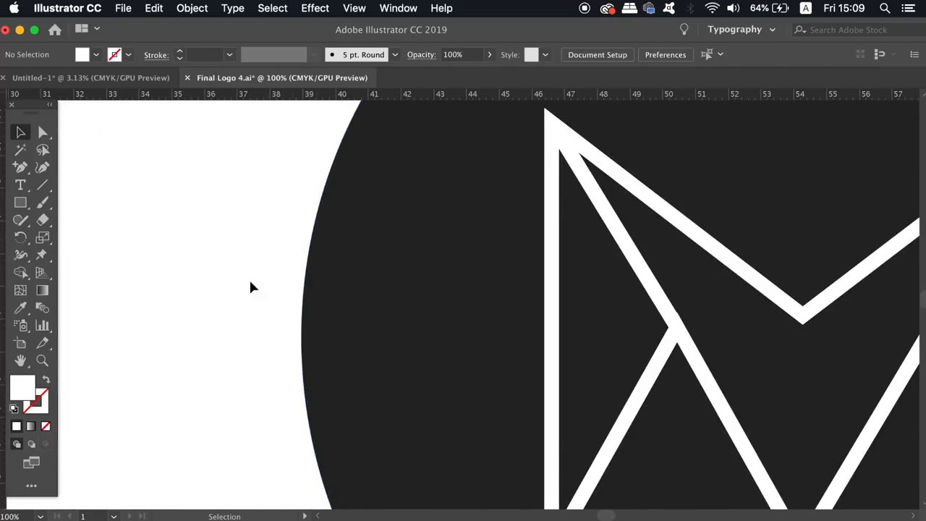
mouse_move(222, 258)
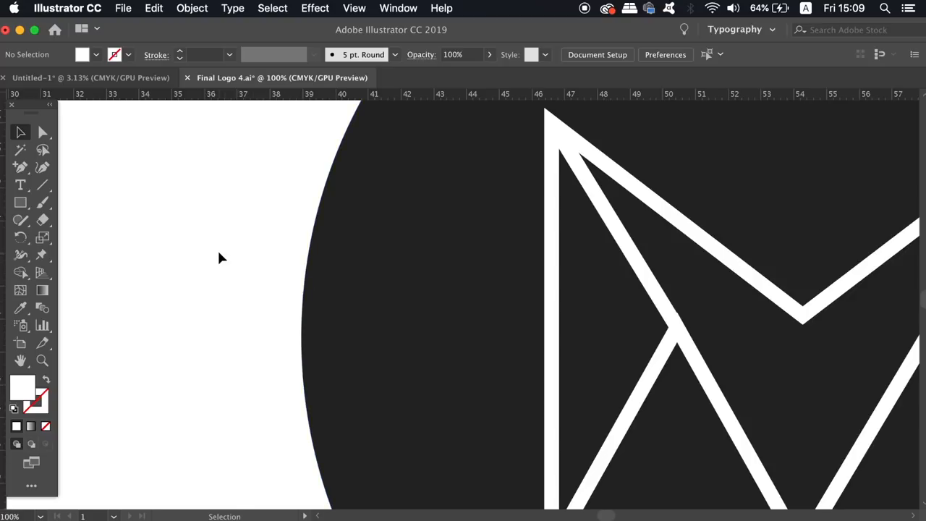
mouse_move(270, 246)
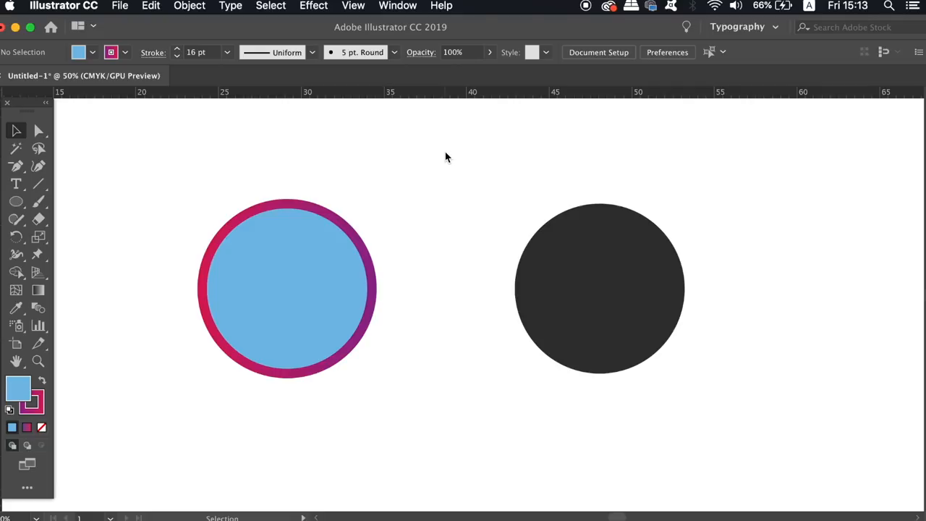
click(599, 288)
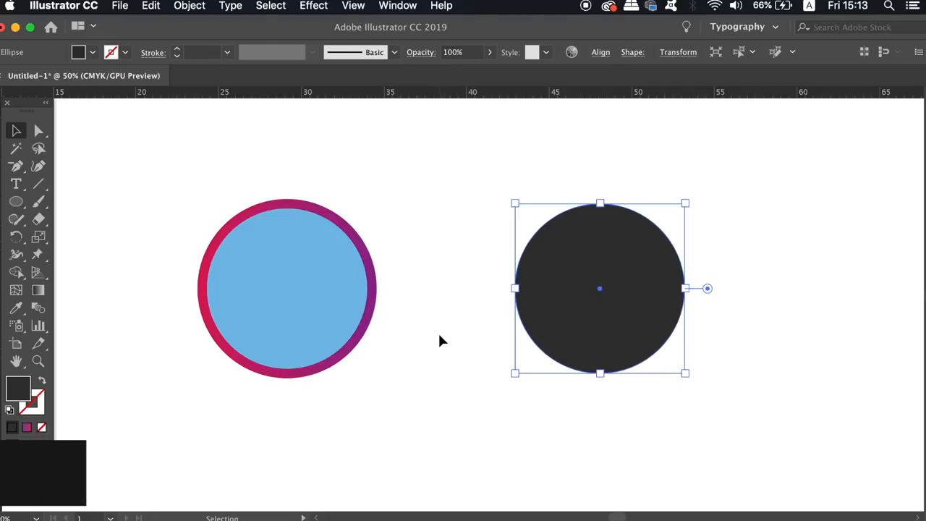
key(i)
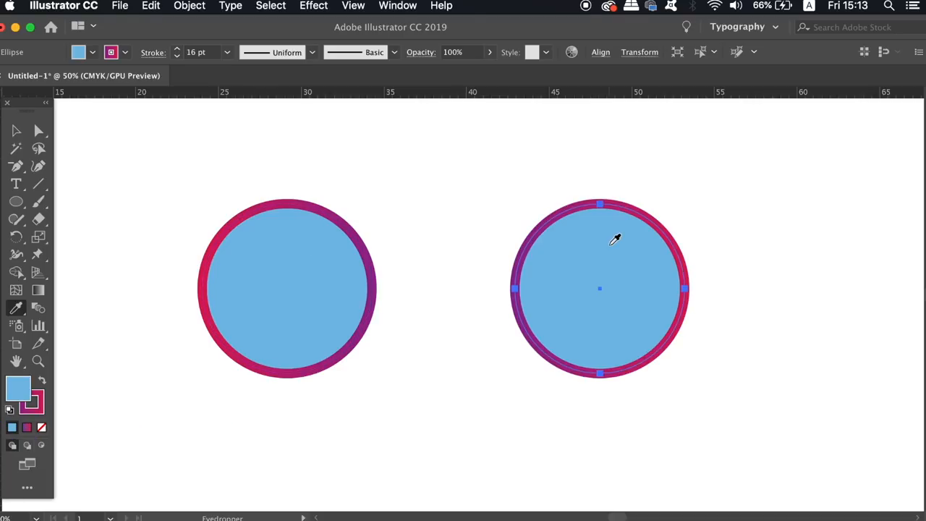
click(194, 142)
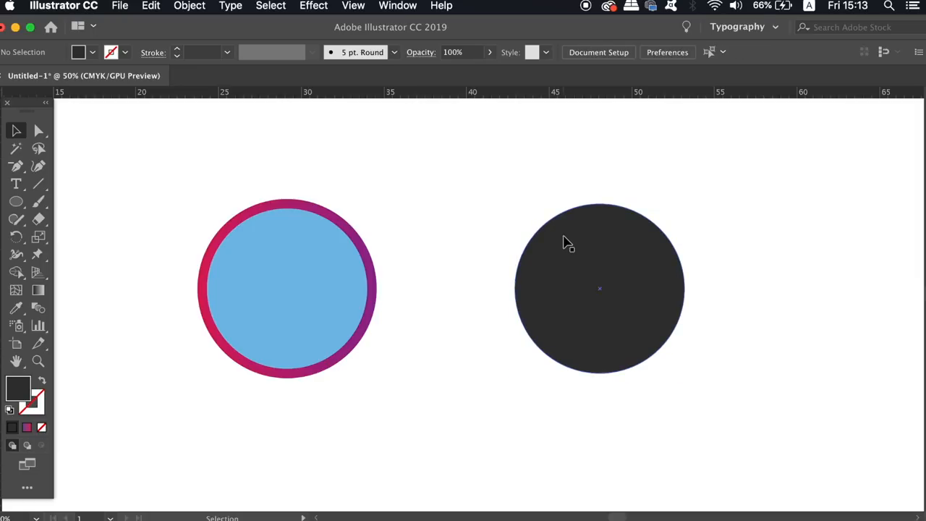
click(599, 289)
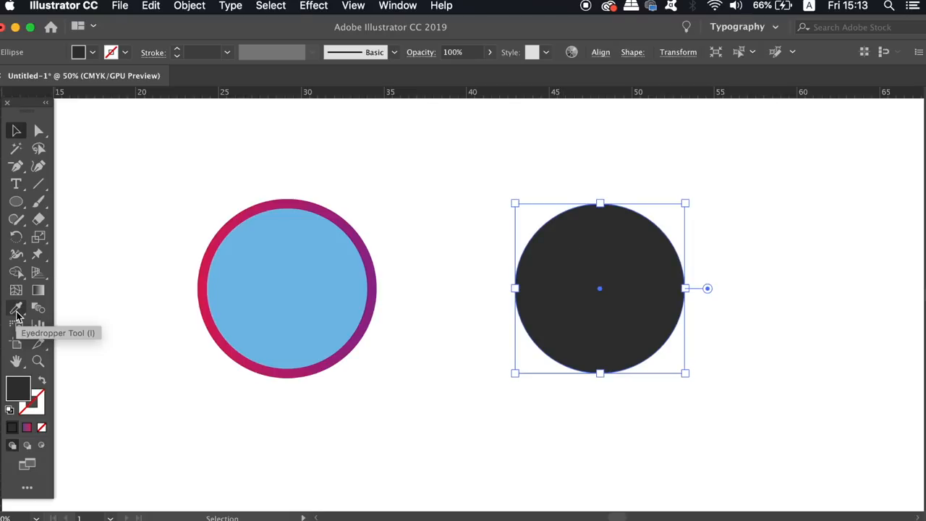
Turn off Focal Fill pickup in the Eyedropper options, then deselect the artwork.
double_click(15, 308)
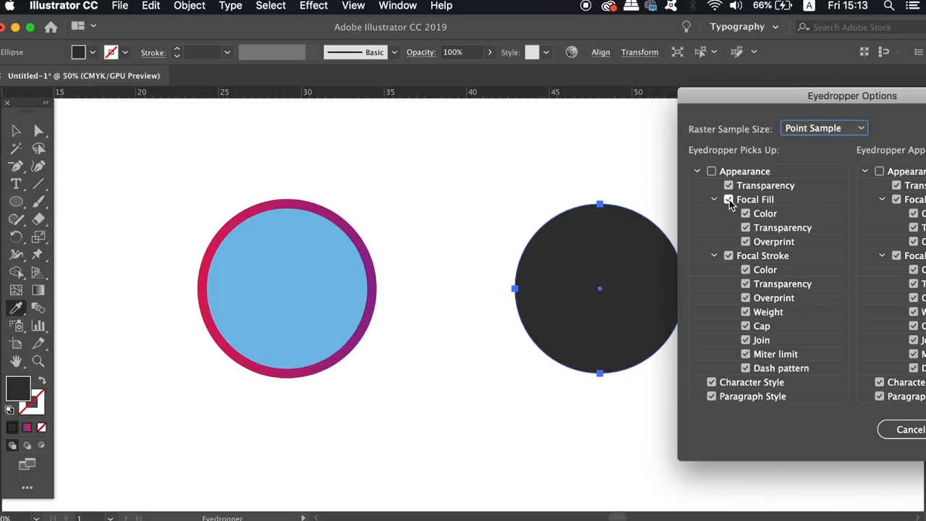
click(728, 199)
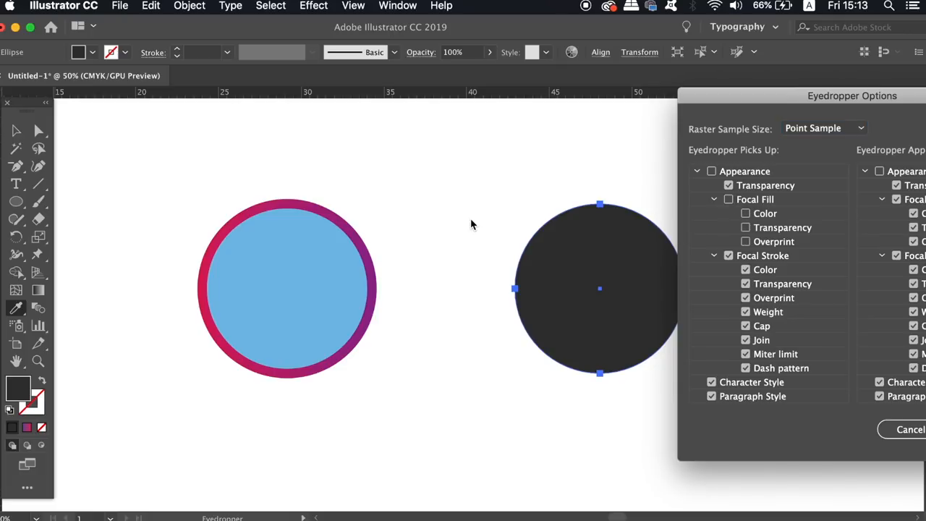
drag(852, 95, 831, 95)
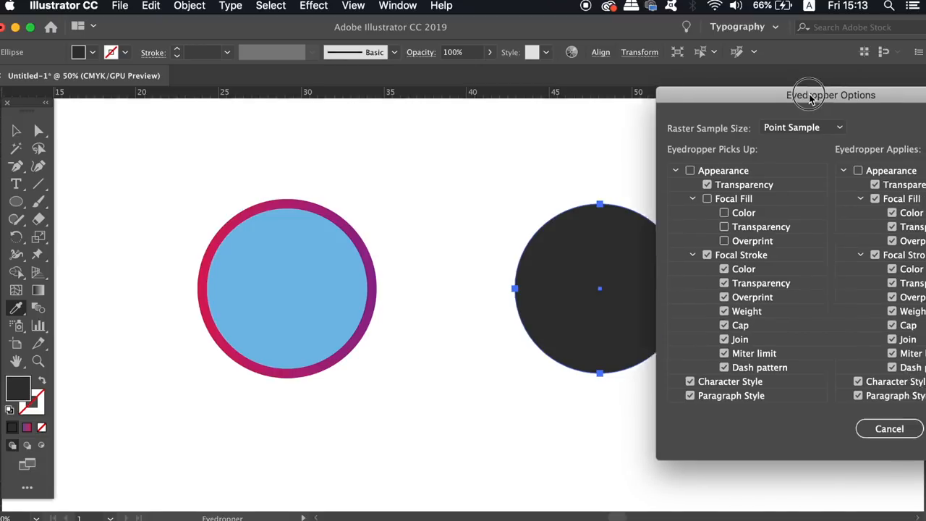
click(889, 428)
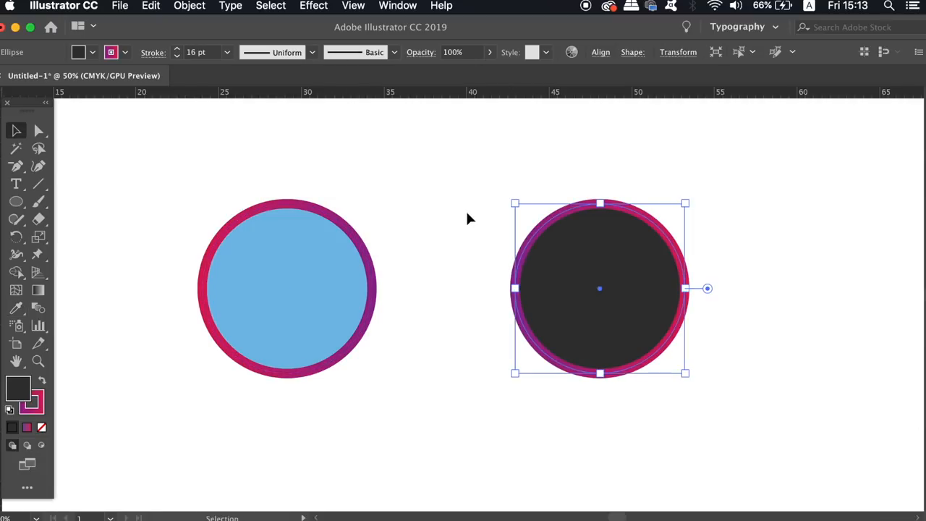
click(727, 372)
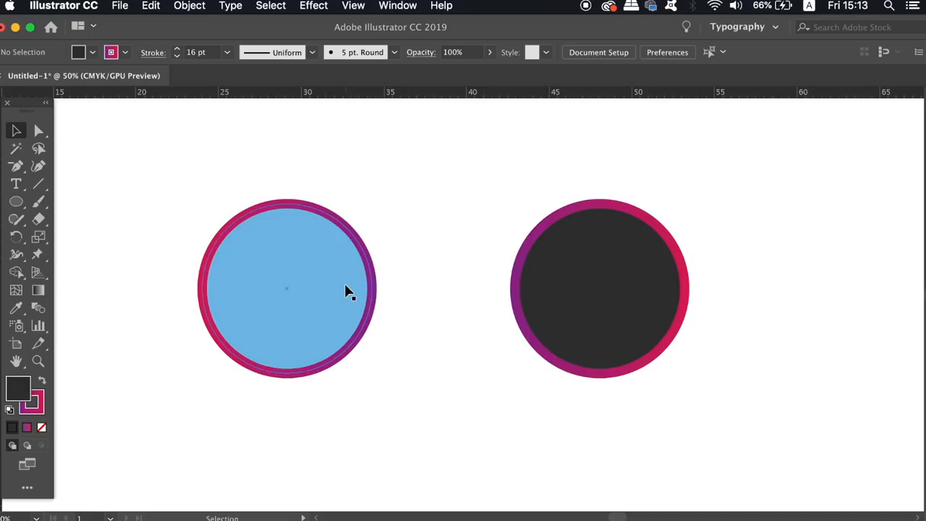
click(270, 6)
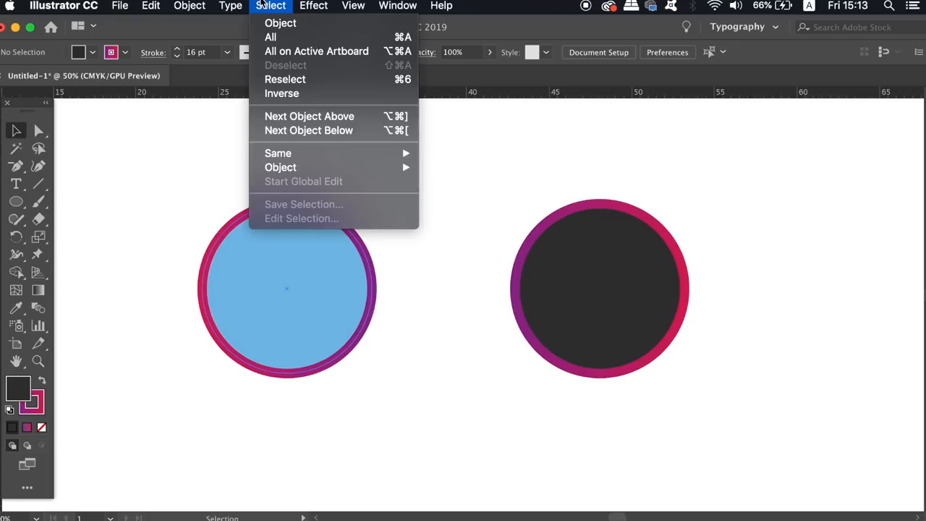
mouse_move(278, 153)
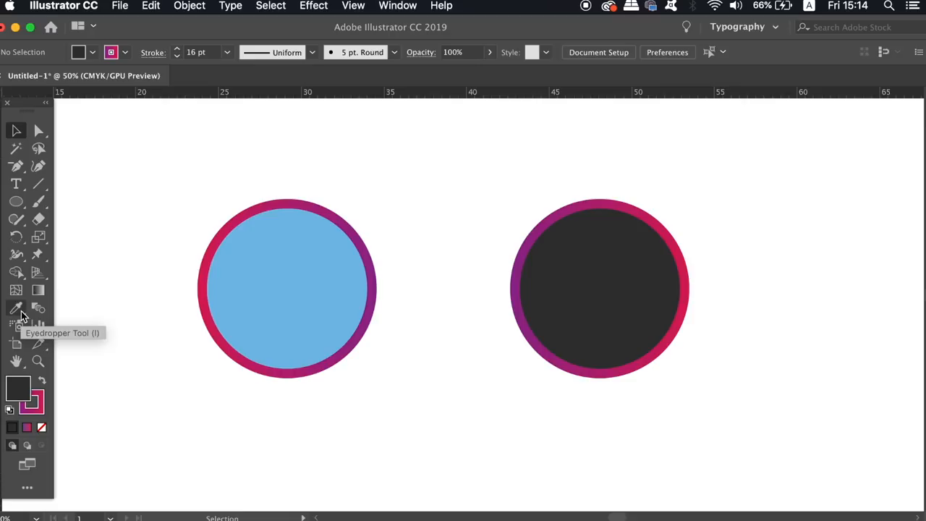
double_click(15, 308)
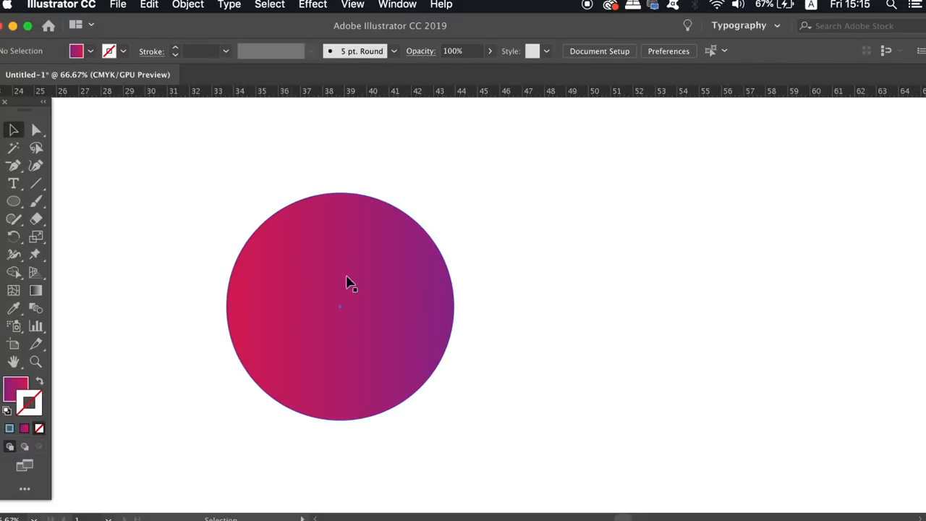
click(340, 306)
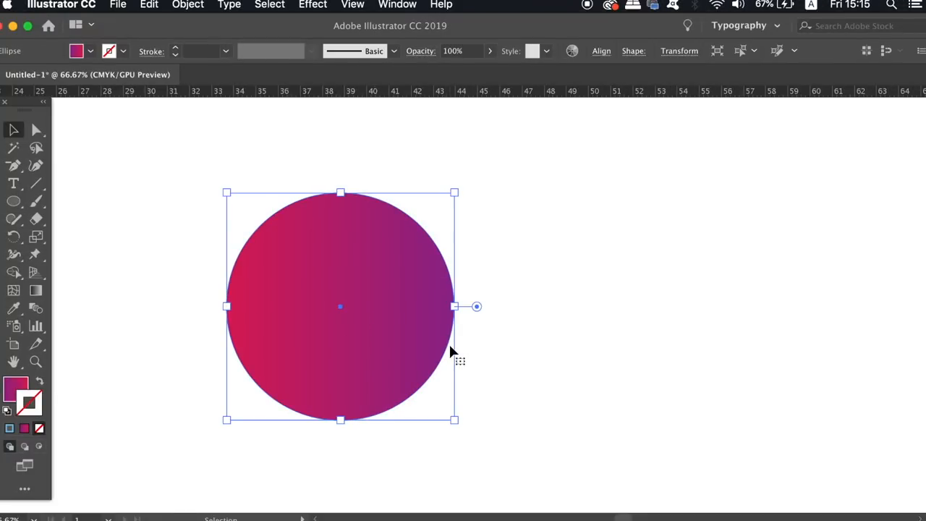
click(406, 5)
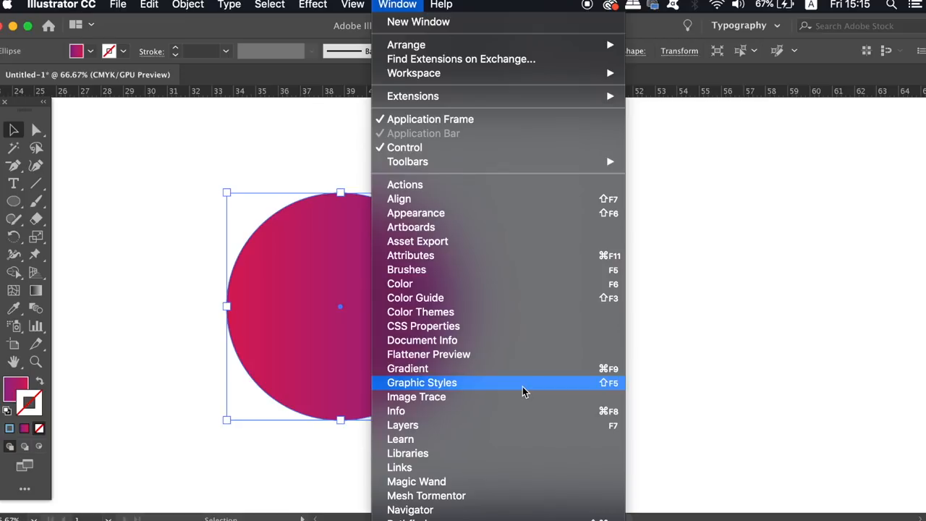
click(407, 368)
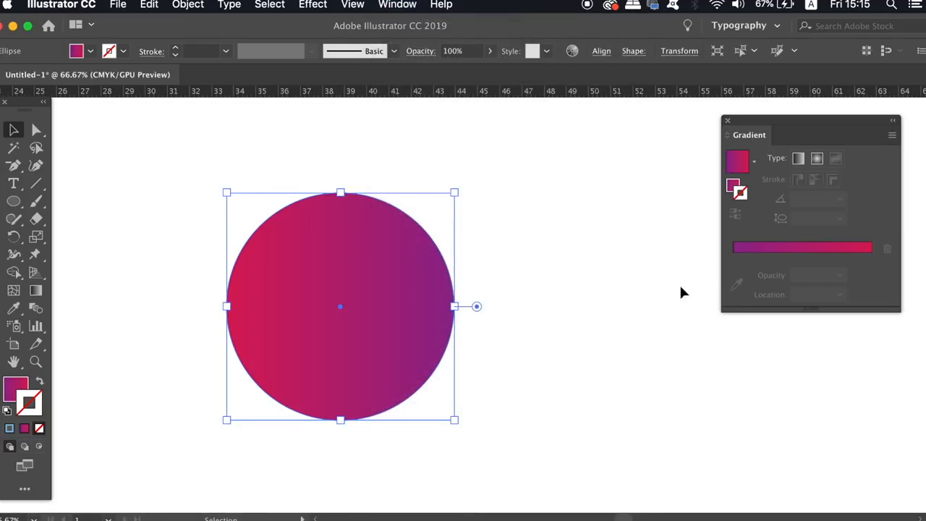
mouse_move(764, 145)
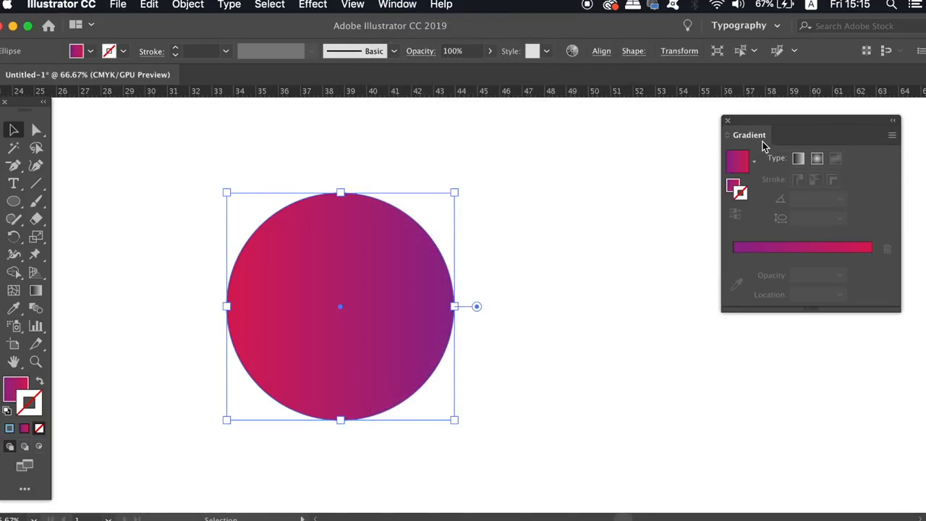
drag(749, 134, 594, 222)
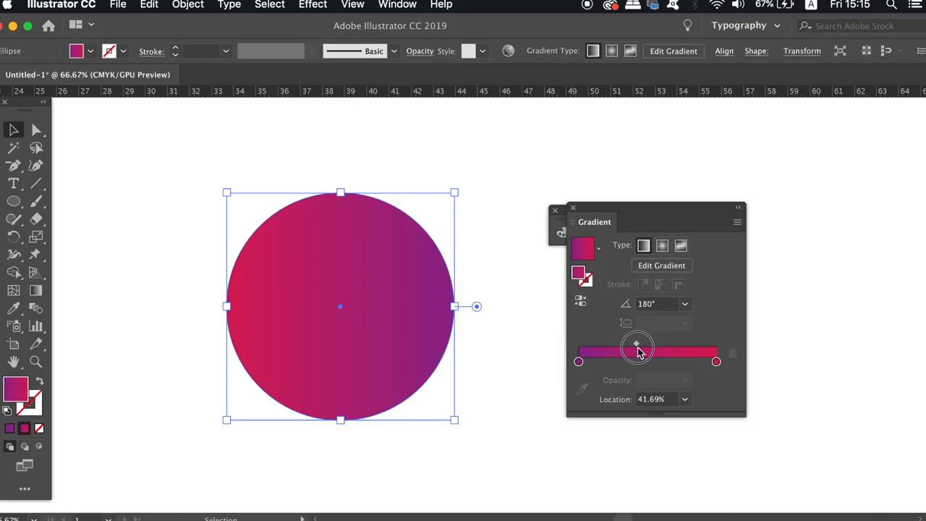
drag(636, 344, 615, 343)
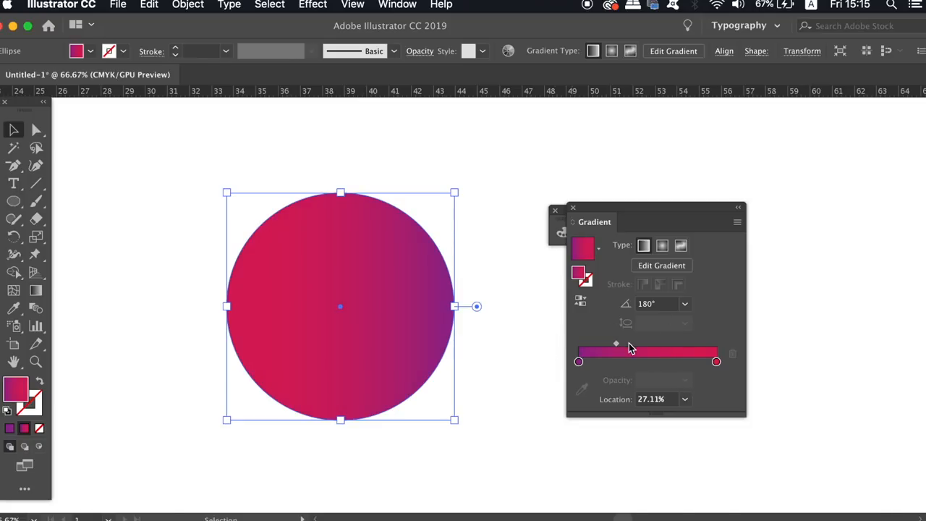
drag(616, 343, 636, 343)
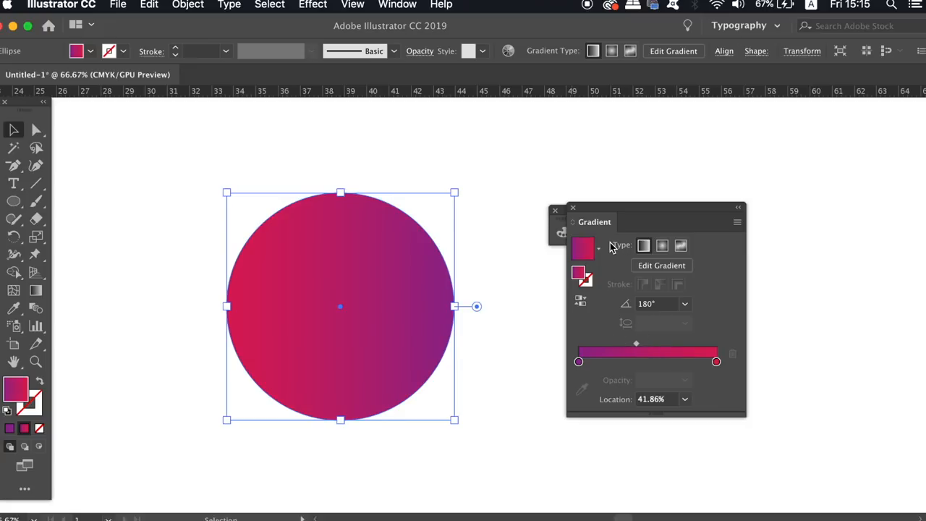
click(555, 211)
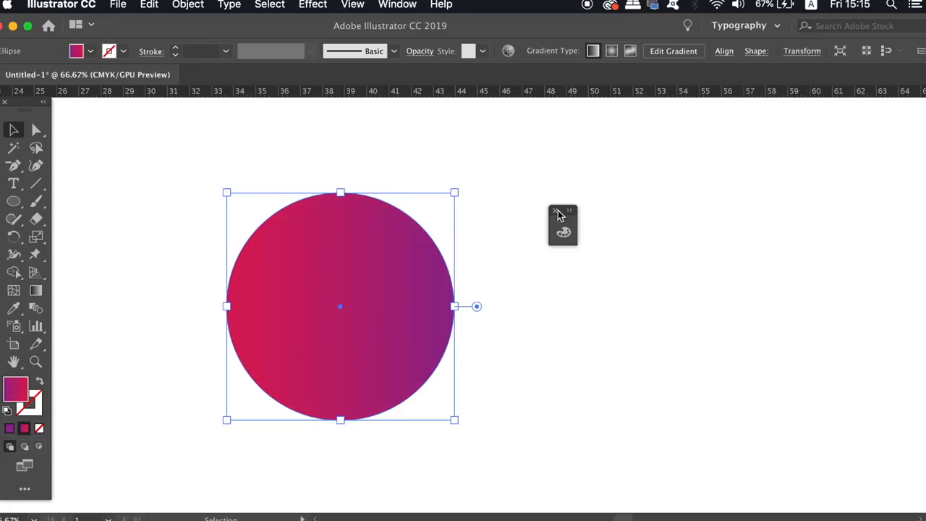
click(351, 5)
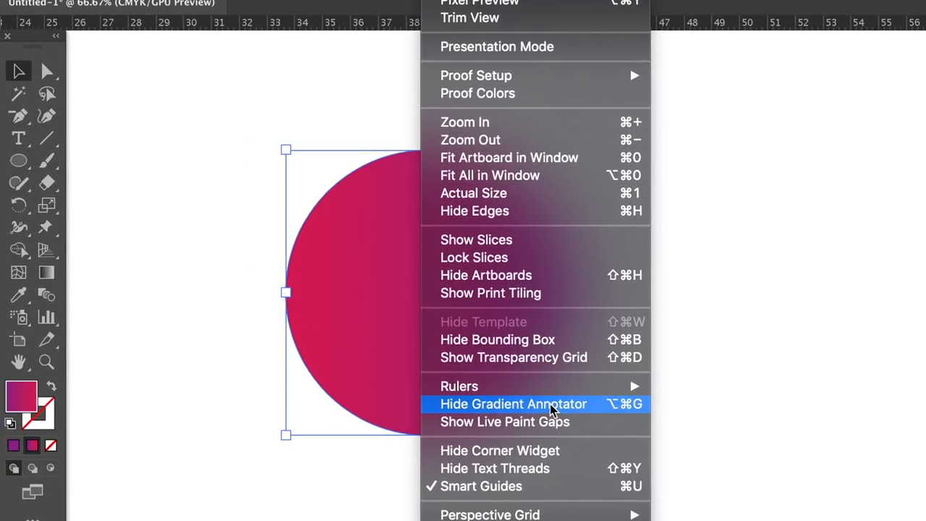
Edit the circle's gradient on the artwork, moving its midpoint and sliding the gradient left.
click(513, 403)
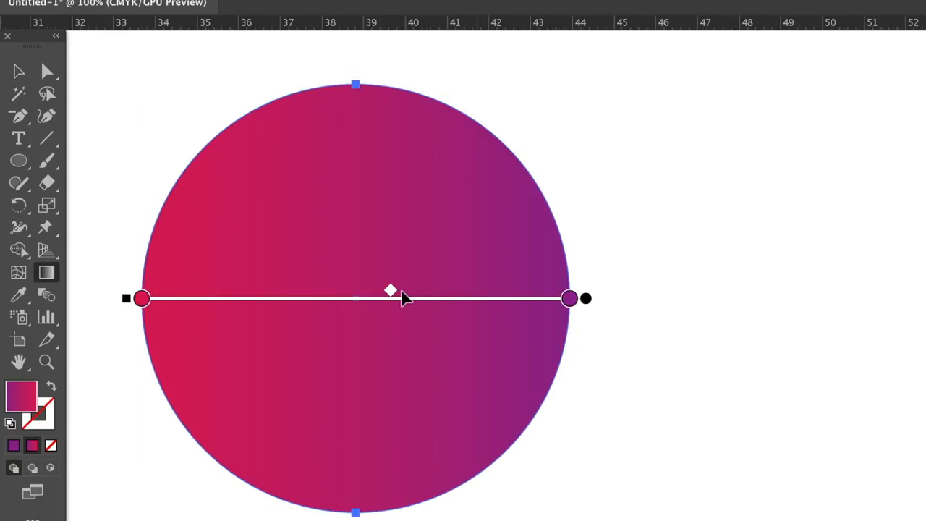
drag(391, 290, 304, 294)
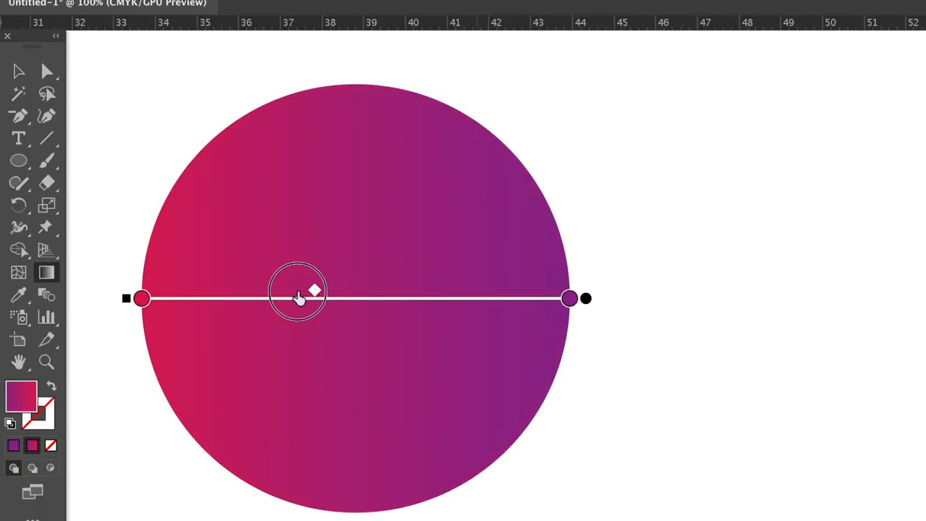
drag(299, 290, 452, 290)
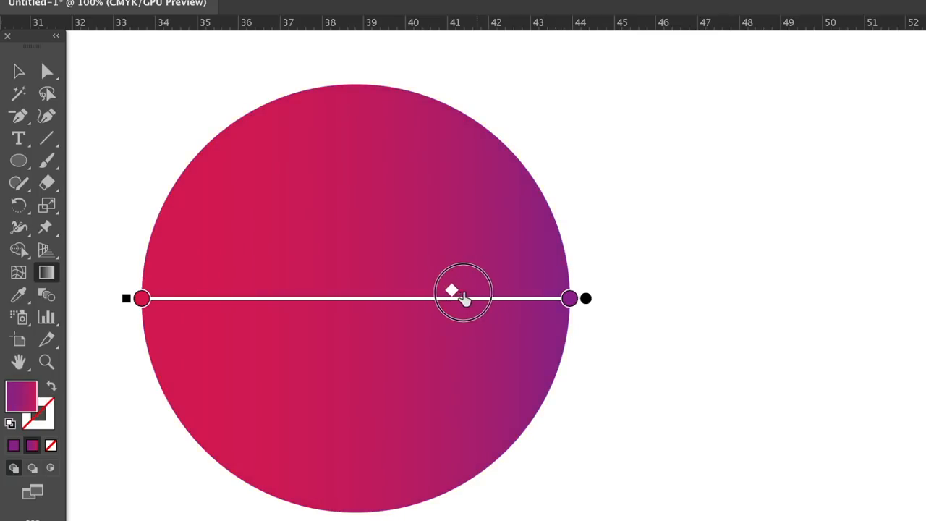
drag(570, 298, 544, 298)
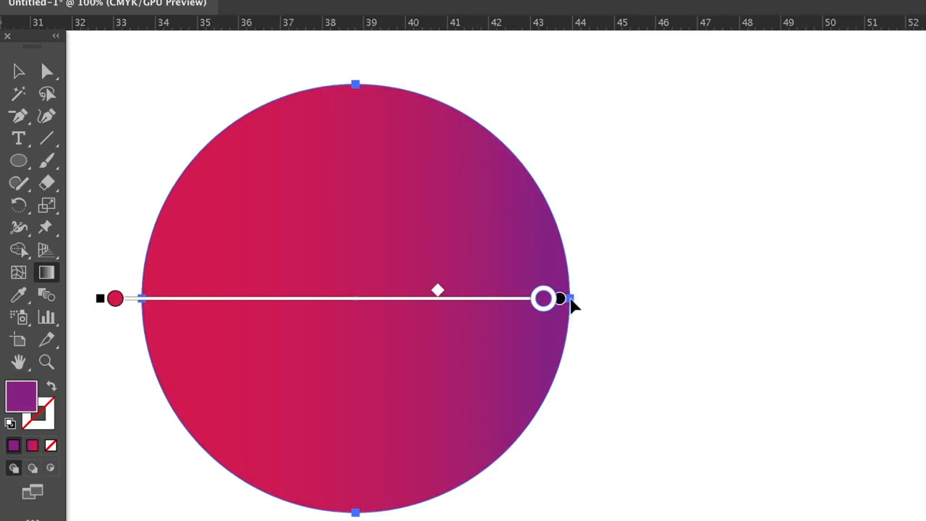
drag(560, 298, 470, 298)
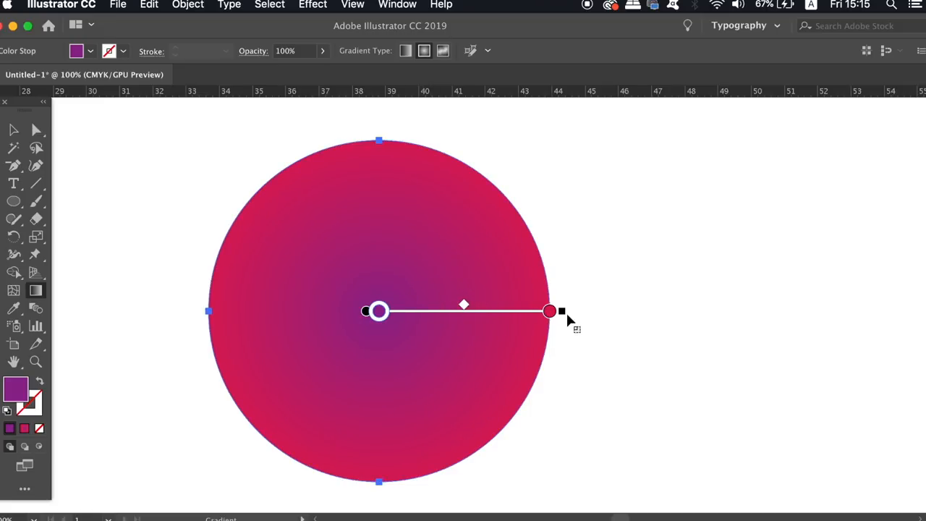
Rotate the radial gradient toward the lower right and move its origin up and left.
drag(549, 311, 478, 181)
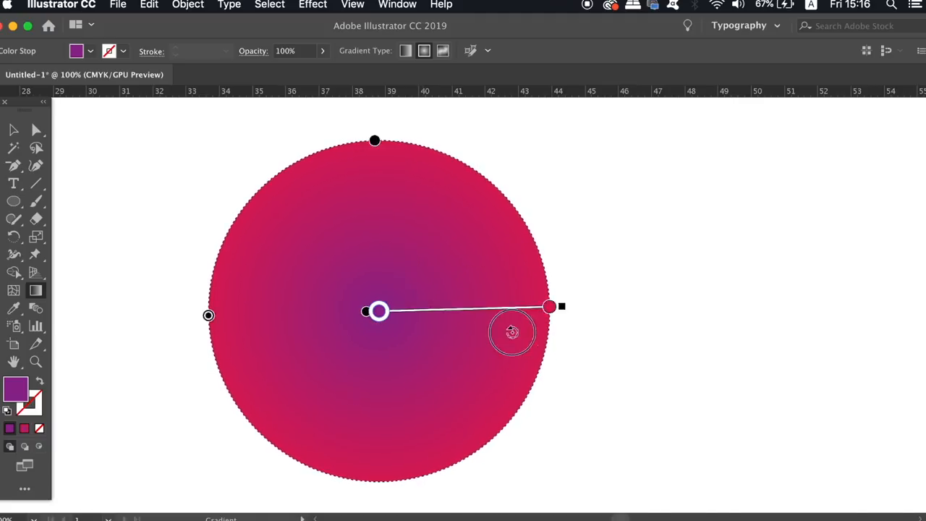
drag(550, 307, 477, 452)
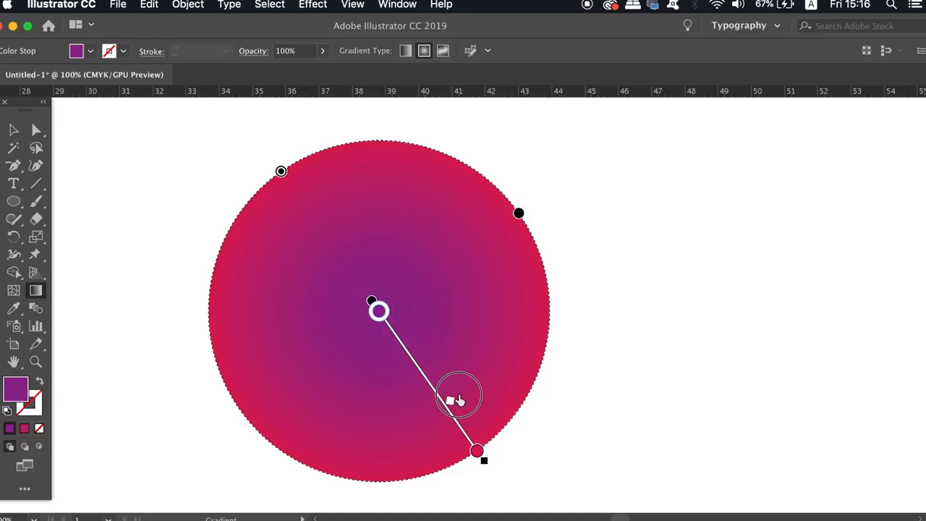
drag(460, 397, 360, 280)
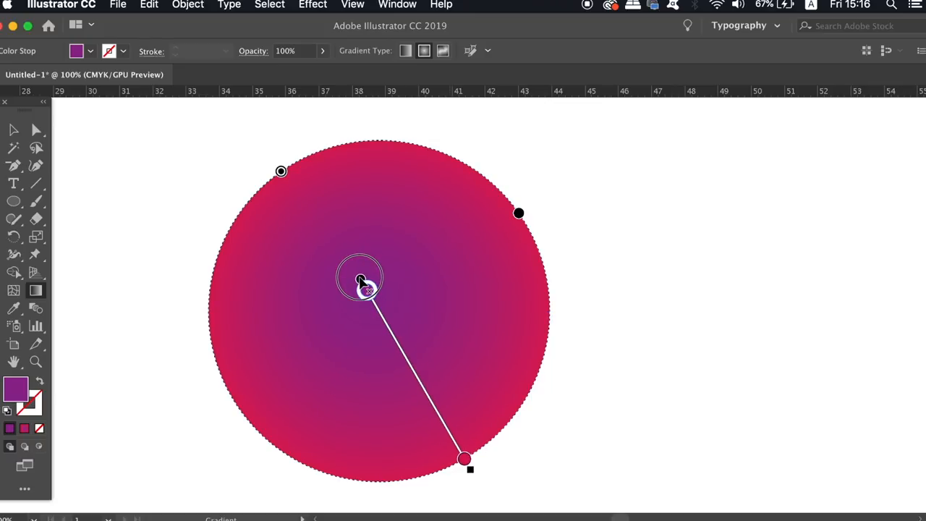
drag(359, 280, 322, 224)
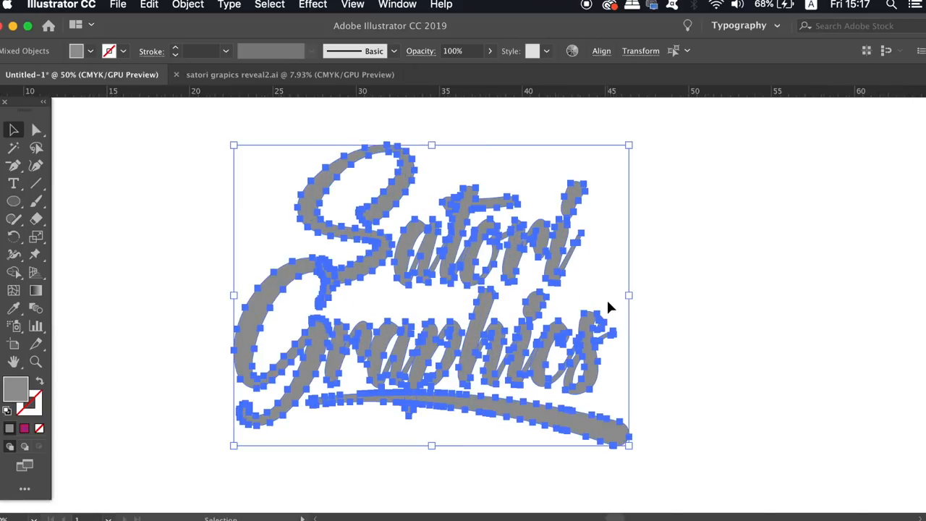
mouse_move(593, 325)
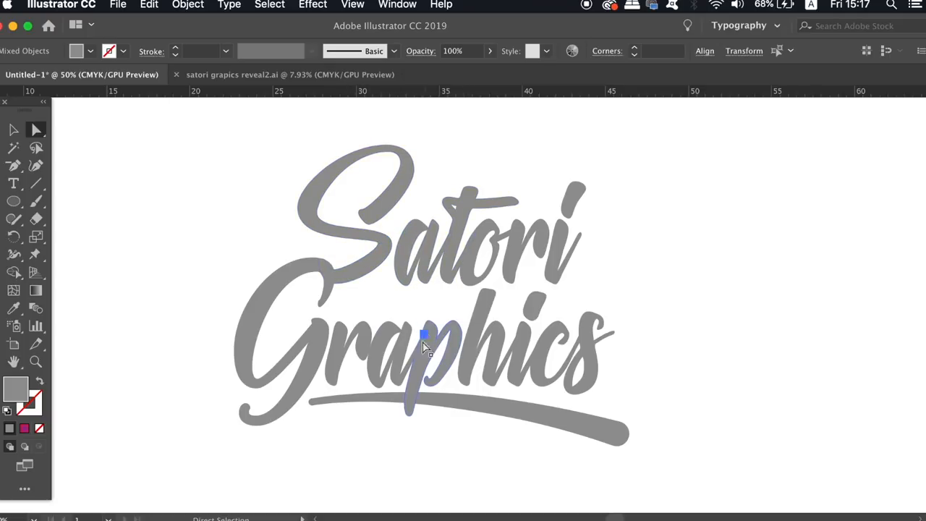
Reshape a curve in the word 'Graphics' with anchors hidden, then deselect and reselect the lettering.
drag(423, 337, 502, 296)
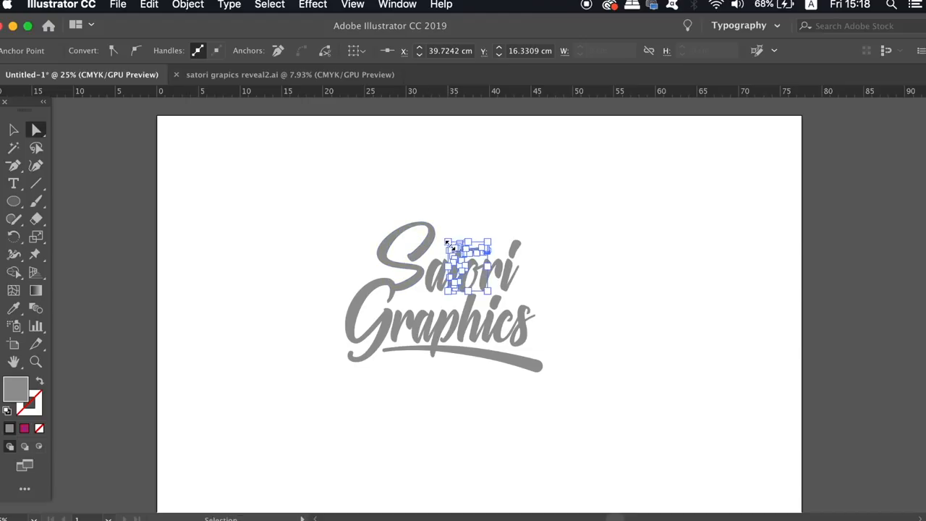
click(588, 272)
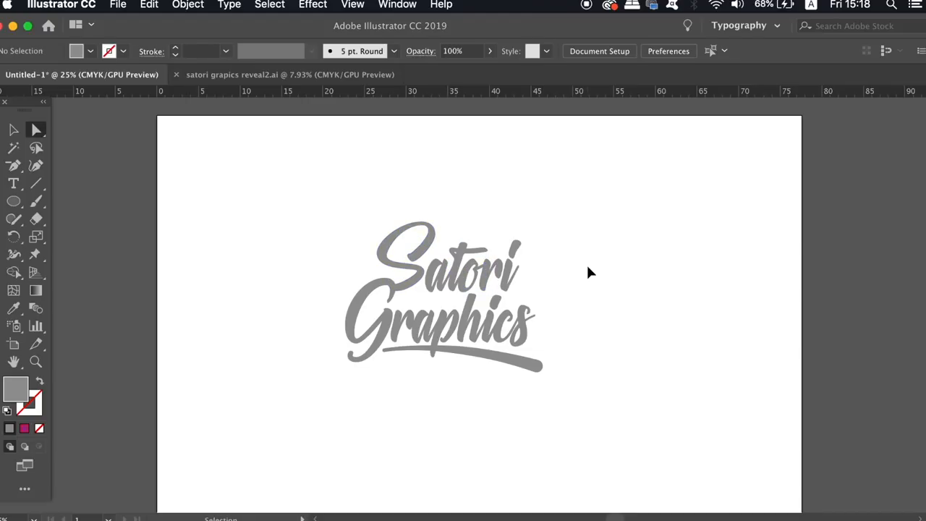
click(442, 304)
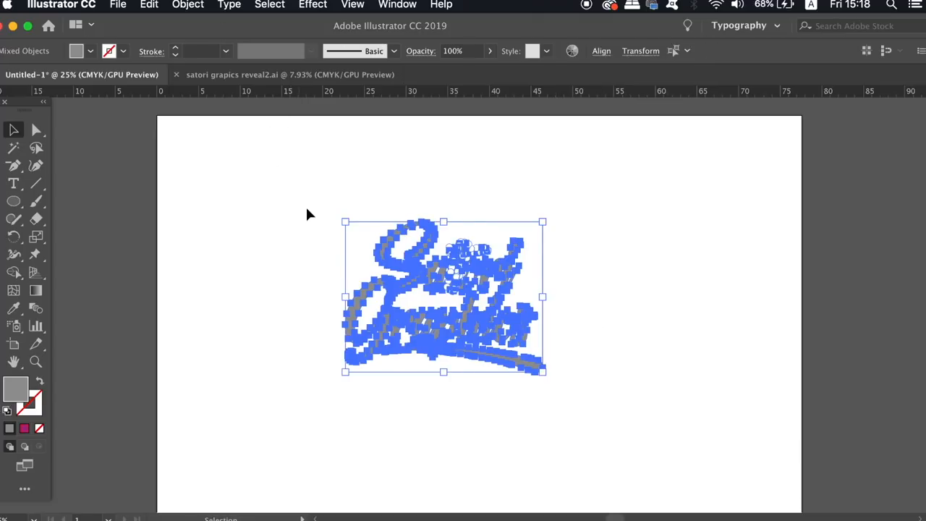
In Selection & Anchor Display preferences, push the anchor Size slider to maximum, then reduce it.
click(61, 4)
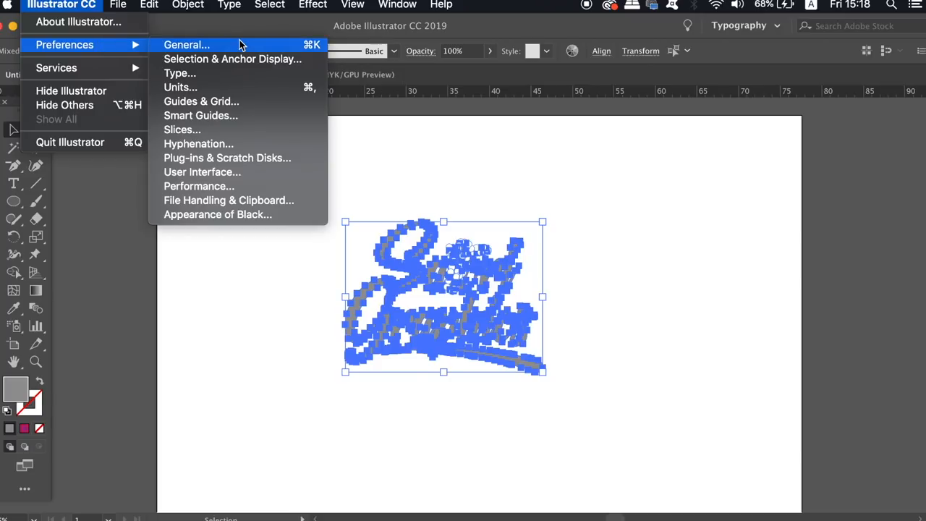
mouse_move(246, 58)
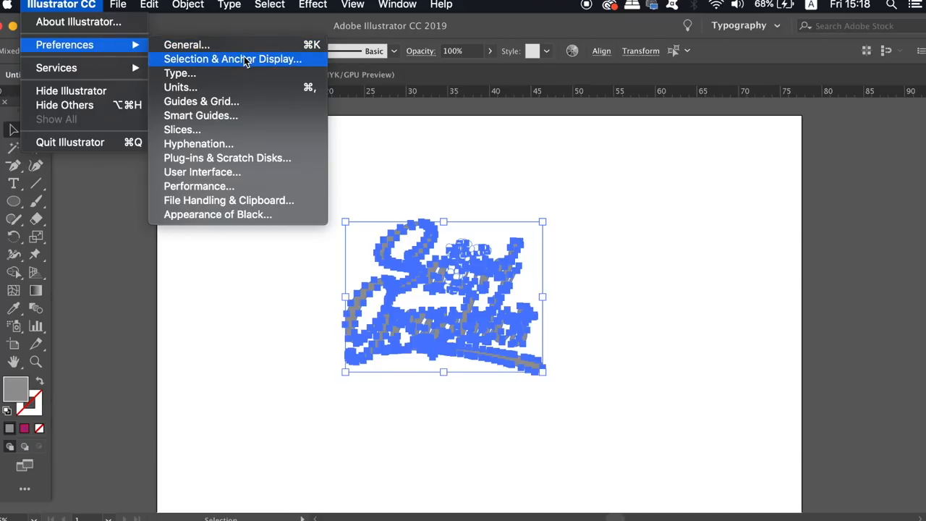
click(232, 59)
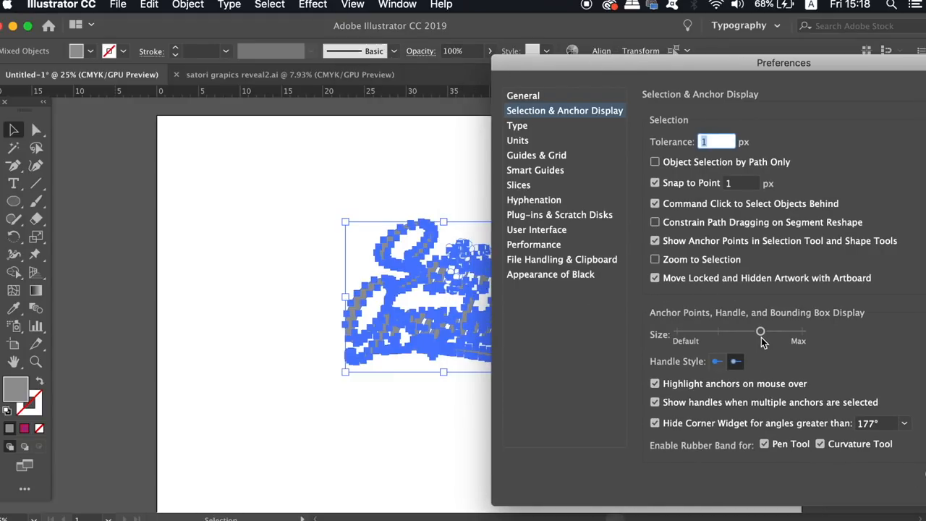
drag(760, 331, 801, 331)
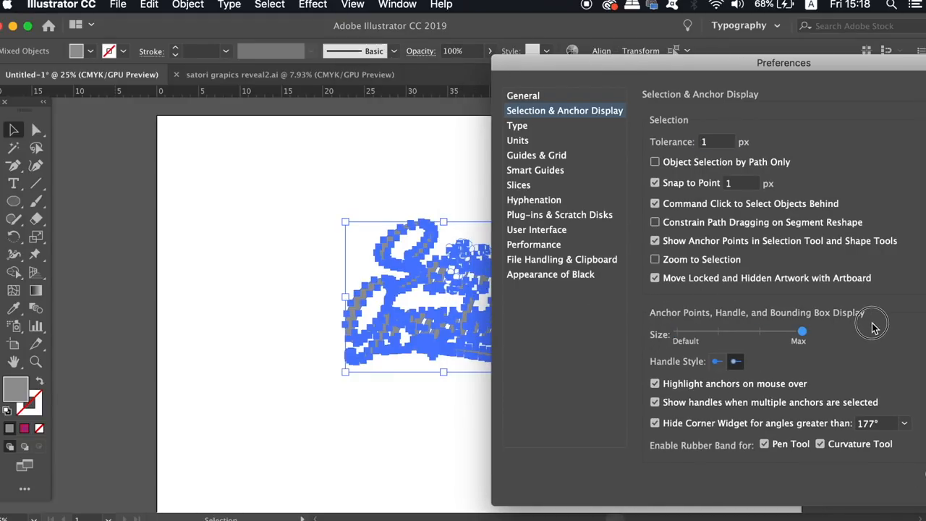
drag(801, 331, 718, 331)
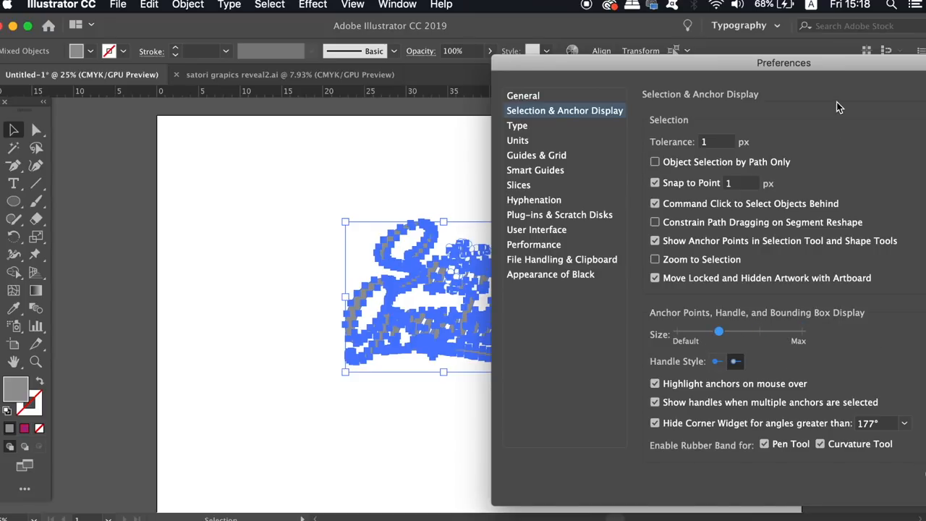